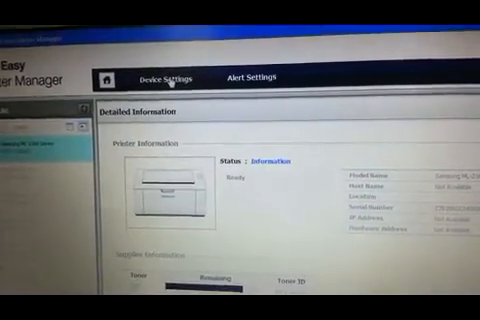
# Switch from the printer's detailed information page to its Device Settings
pyautogui.click(164, 74)
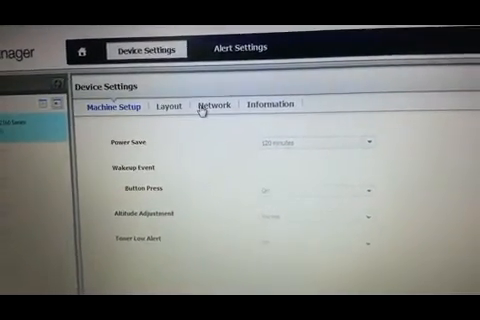
# Show the Network settings and bring the Wi-Fi Direct section into view
pyautogui.click(208, 104)
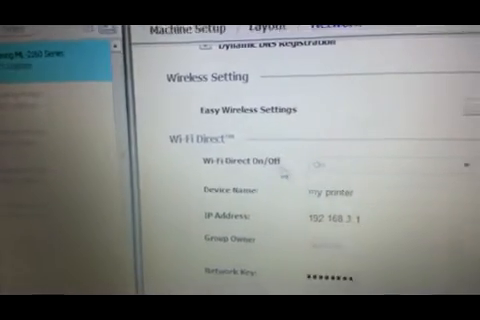
pyautogui.scroll(-3)
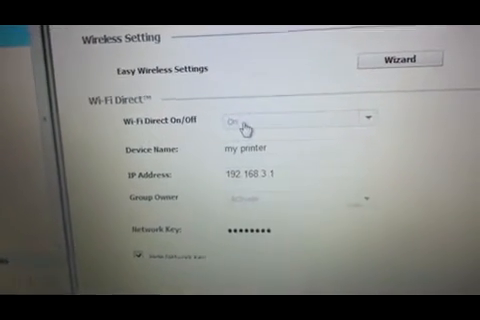